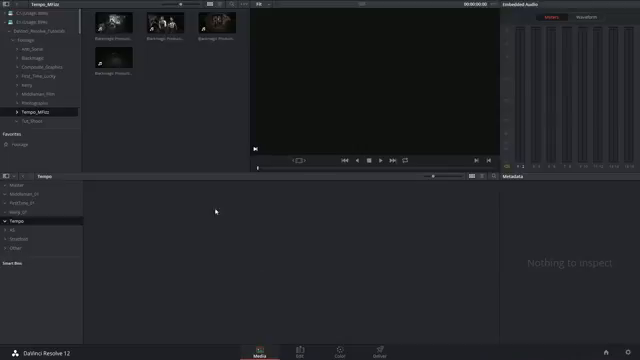
# Begin a new multicam clip from the four selected music-video takes in the Media page.
pyautogui.click(156, 22)
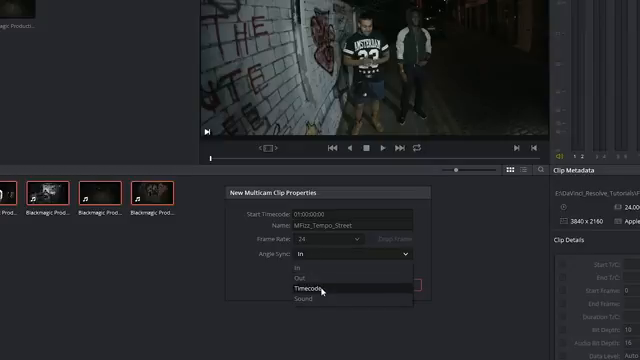
pyautogui.moveTo(310, 298)
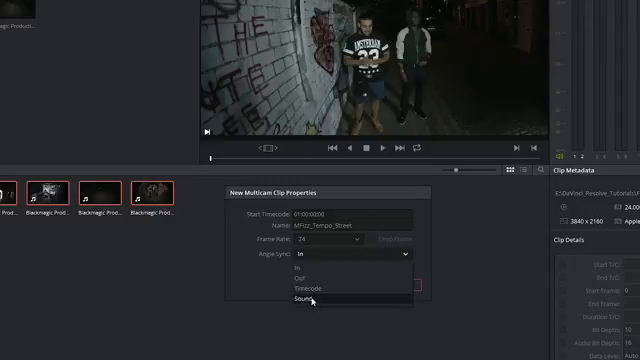
# Set Angle Sync to Sound and create the multicam clip into the media pool.
pyautogui.click(308, 298)
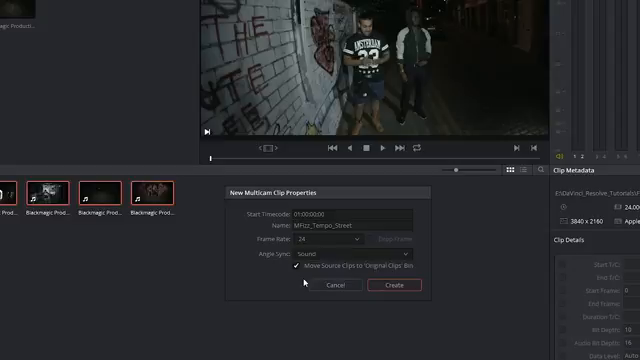
pyautogui.click(400, 284)
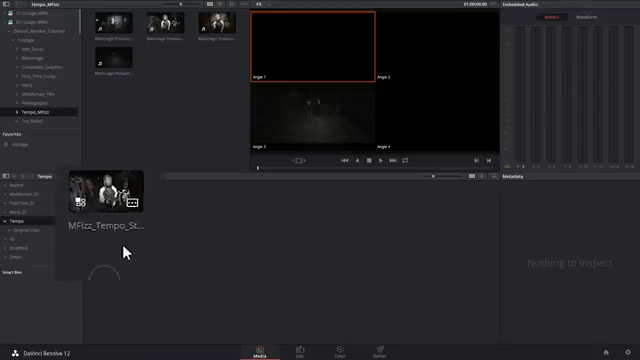
# Load the new multicam clip in the viewer so its four synced angles play together.
pyautogui.click(104, 190)
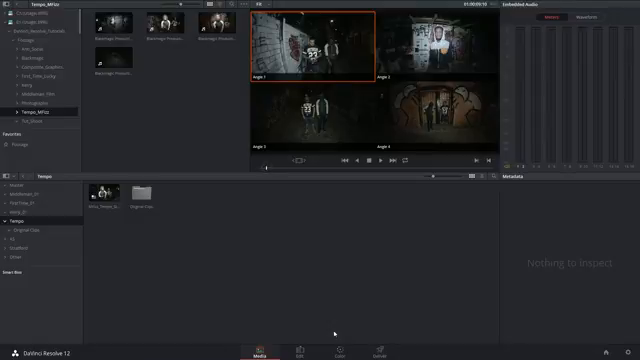
pyautogui.click(300, 348)
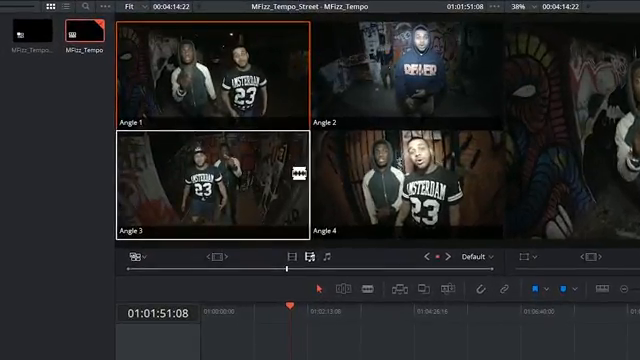
# Change the switch mode and angle layout, then restore the four angles to a 2x2 grid.
pyautogui.click(488, 256)
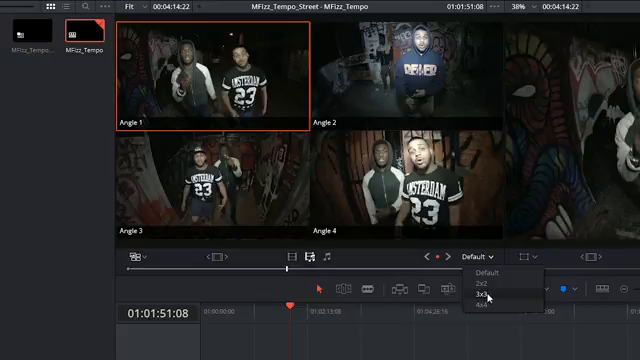
pyautogui.click(484, 294)
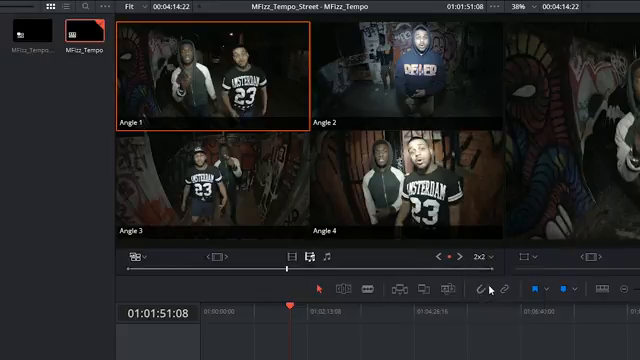
pyautogui.click(484, 256)
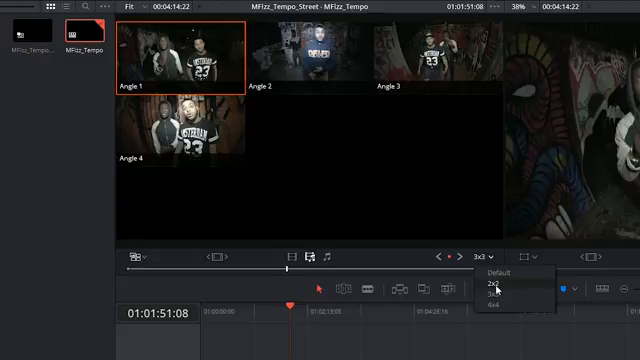
pyautogui.click(494, 284)
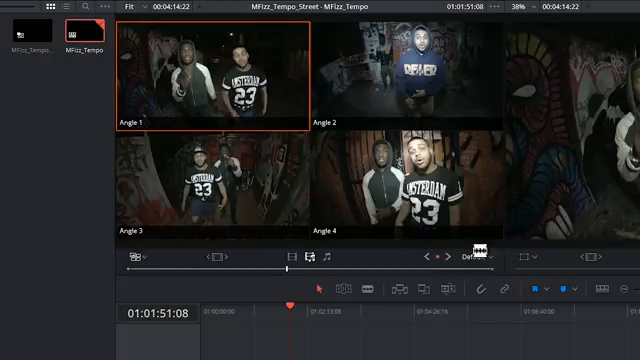
pyautogui.click(484, 258)
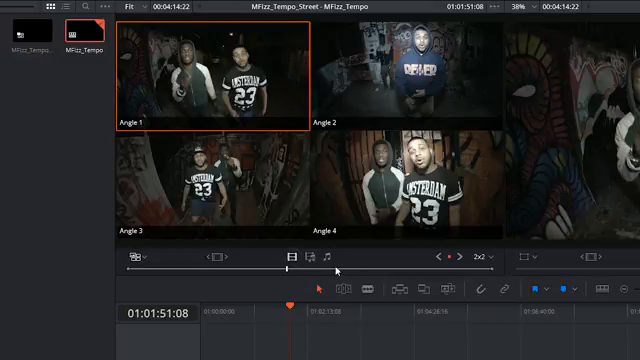
# Switch angles in the multicam viewer during playback to cut the timeline into shots.
pyautogui.click(304, 258)
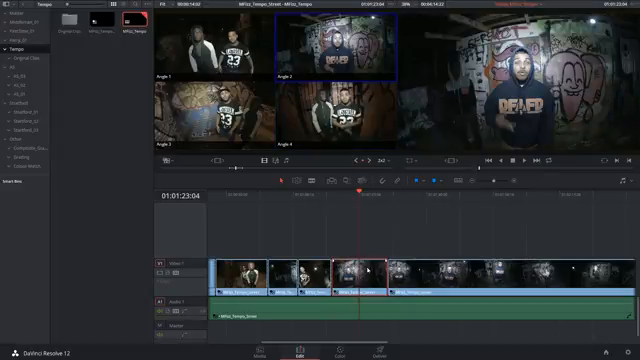
# Show the Switch Multicam Clip Angle options for one cut segment on the timeline.
pyautogui.rightClick(360, 270)
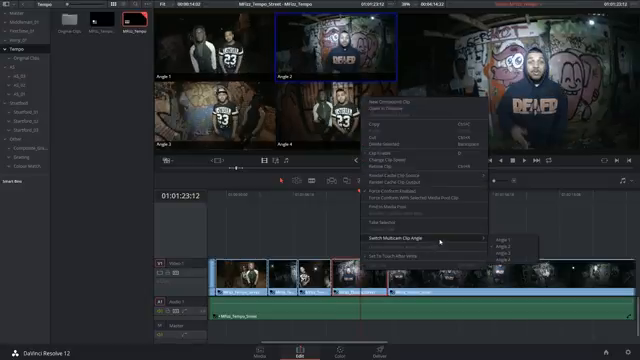